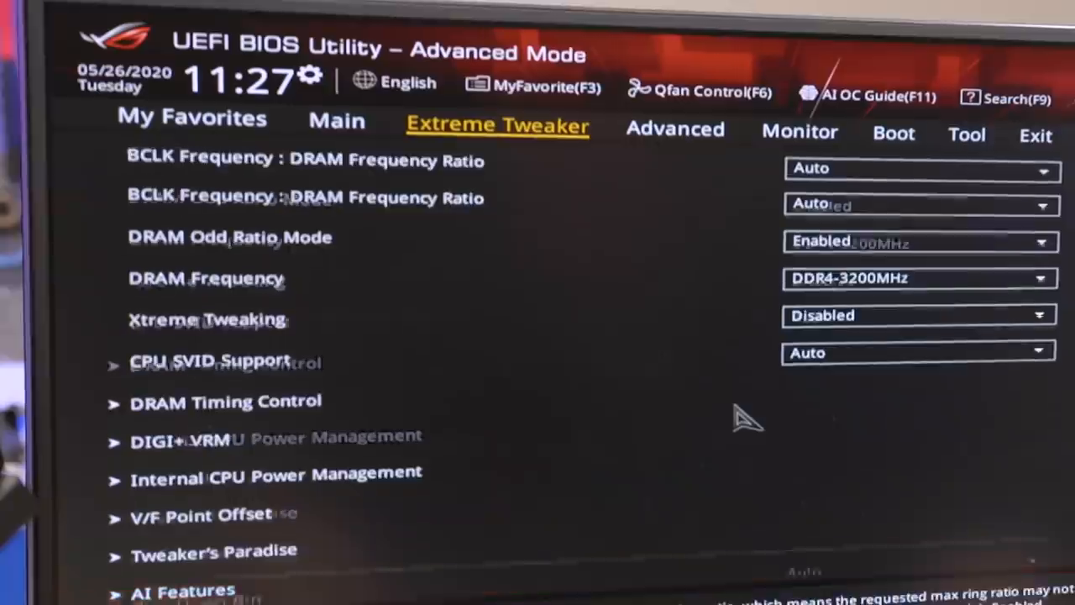
Enter the Internal CPU Power Management page from Extreme Tweaker.
left_click(275, 472)
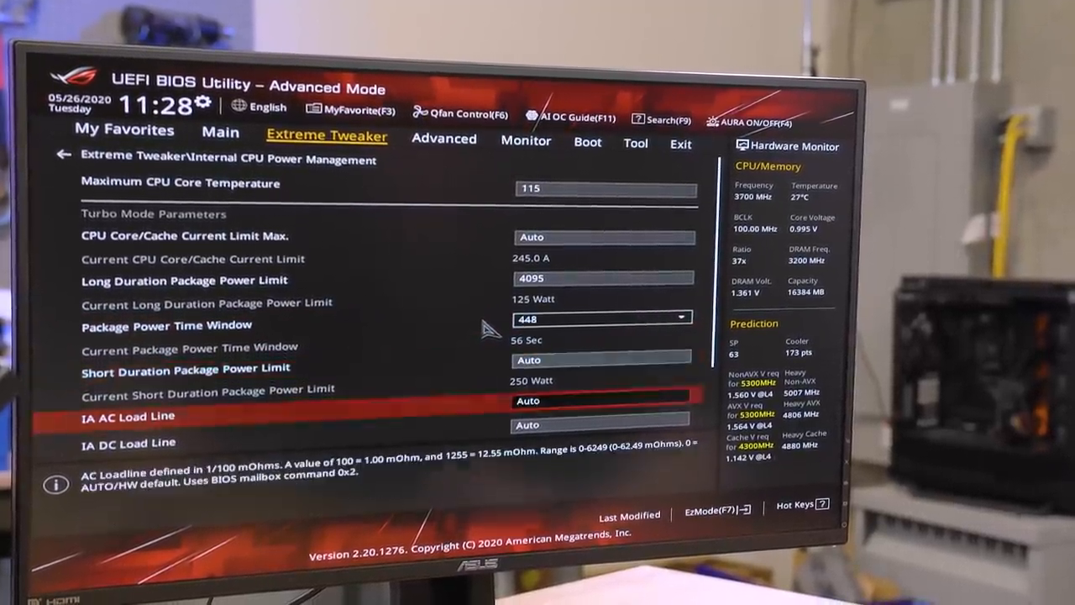
Set long and short duration package power limits to 4095 W with a 448 s time window.
scroll("down", 3)
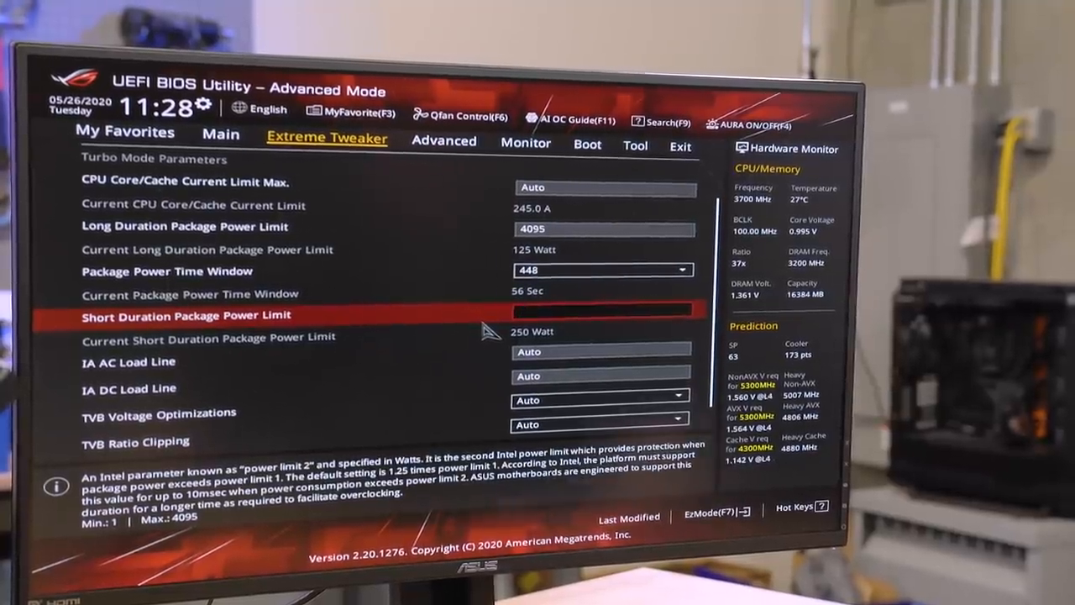
key("Down")
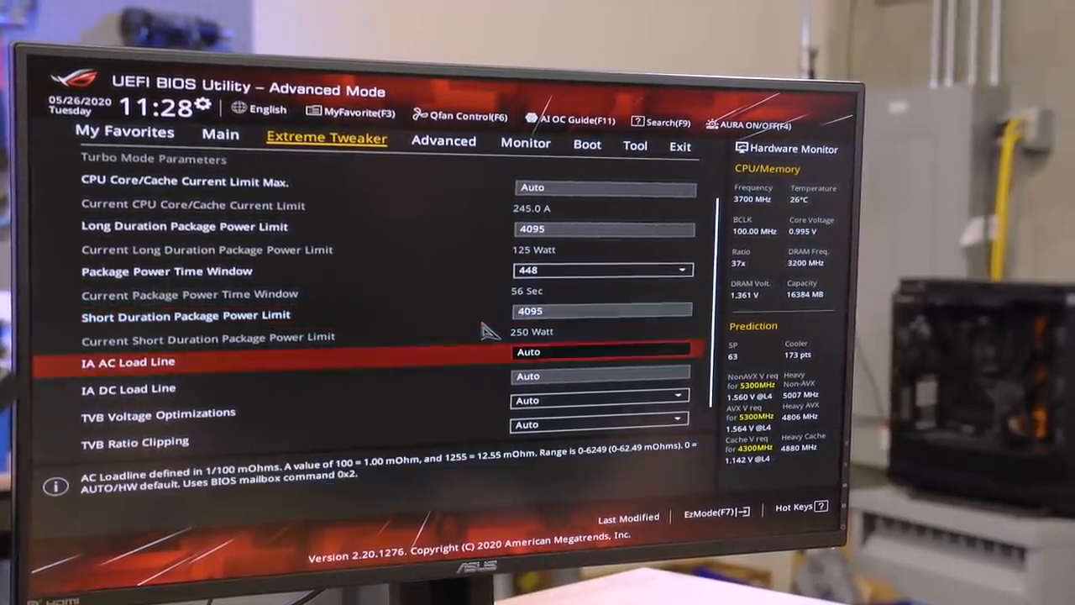